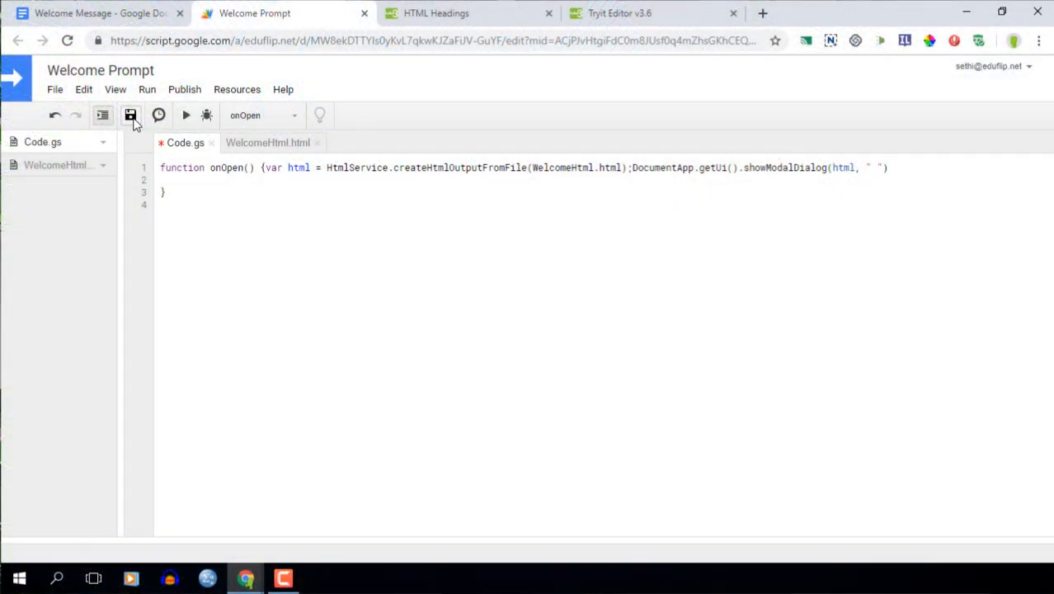
# Save Code.gs with the onOpen function that shows WelcomeHtml as a modal dialog.
pyautogui.click(130, 114)
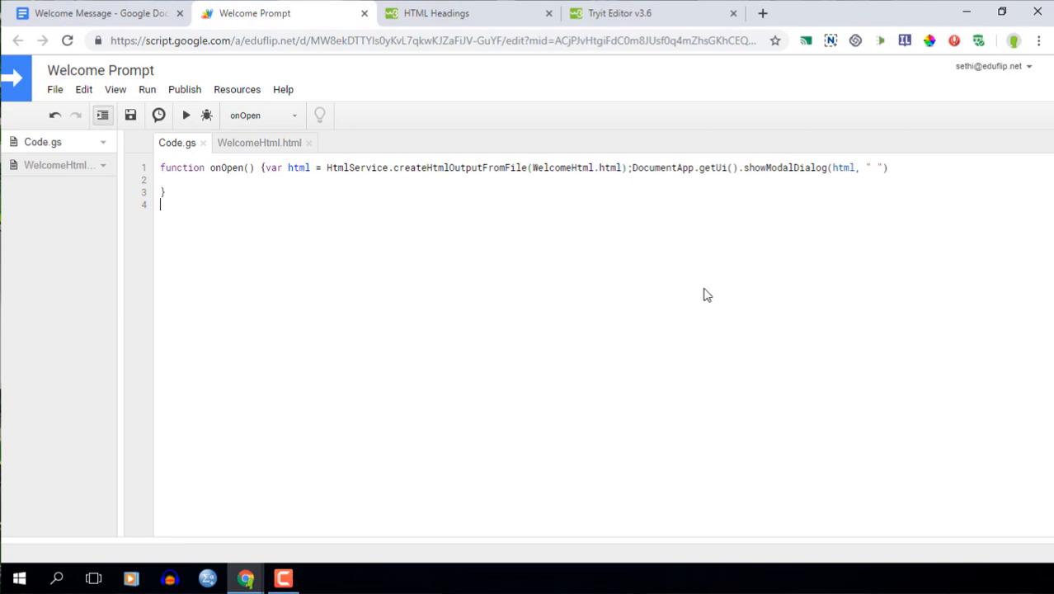
pyautogui.moveTo(561, 373)
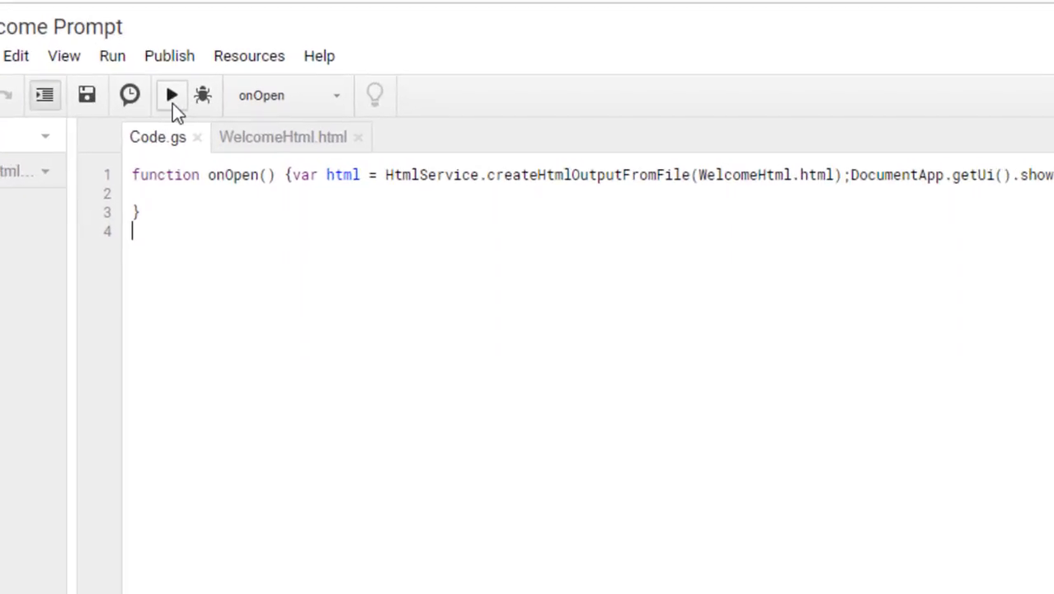
# Run onOpen, which fails with ReferenceError: WelcomeHtml is not defined.
pyautogui.click(171, 94)
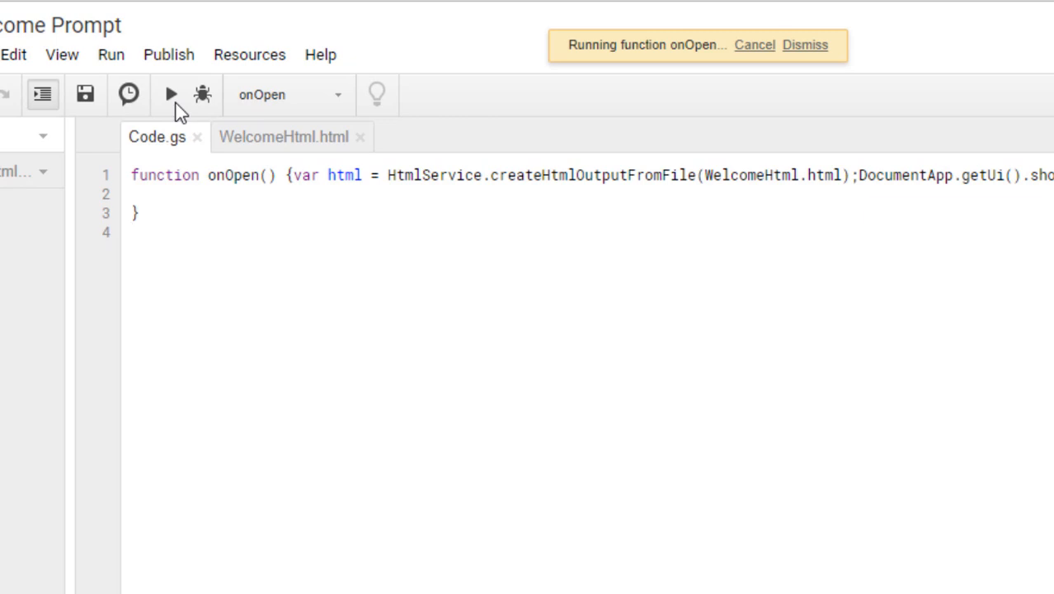
pyautogui.click(170, 94)
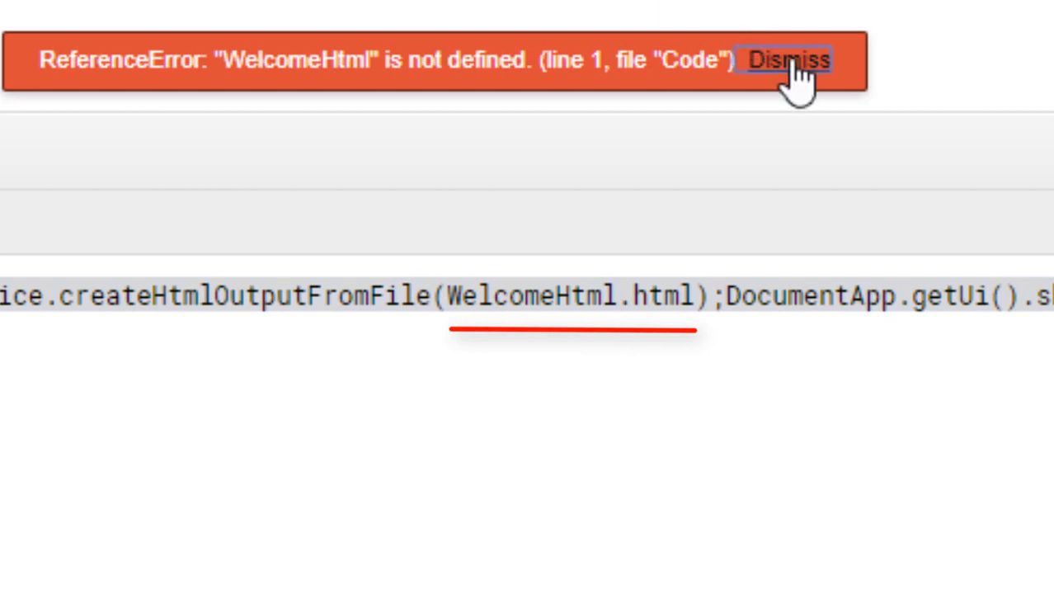
# Quote 'WelcomeHtml.html', save Code.gs, and view the Welcome Message doc's empty modal dialog.
pyautogui.click(787, 60)
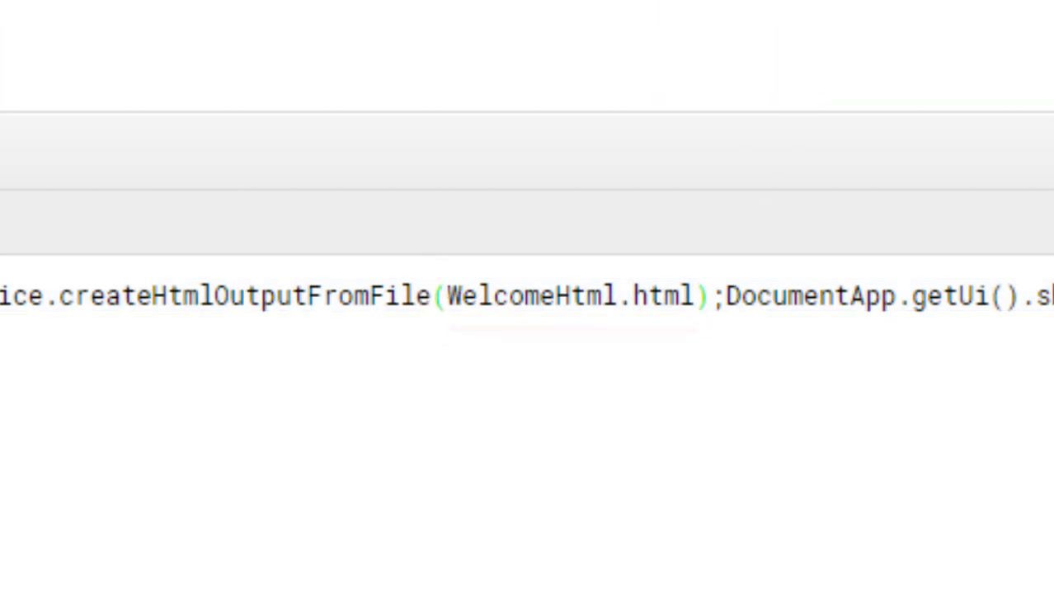
pyautogui.write('"')
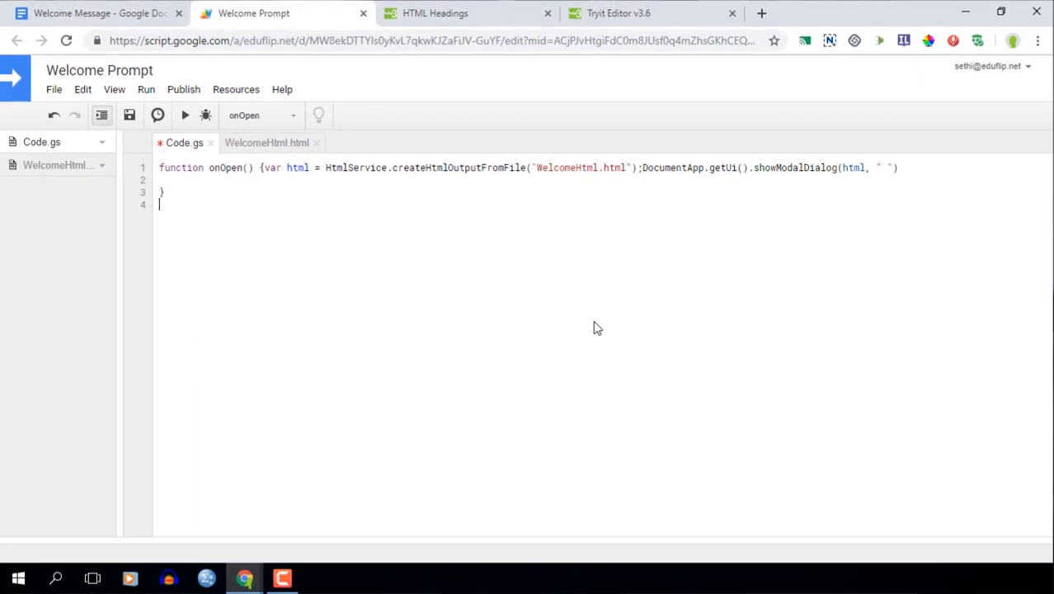
pyautogui.click(129, 115)
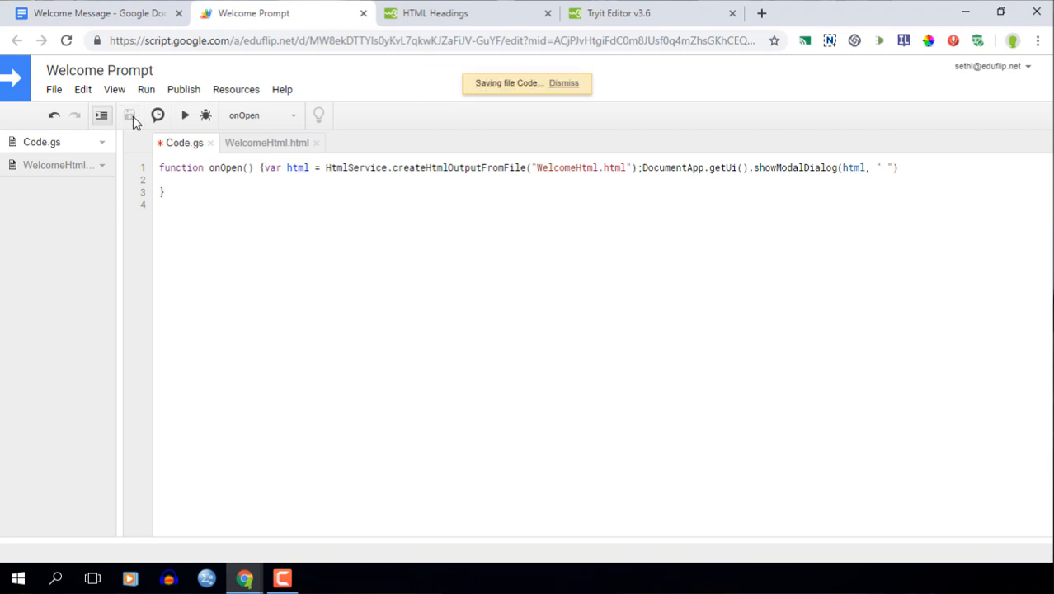
pyautogui.click(185, 114)
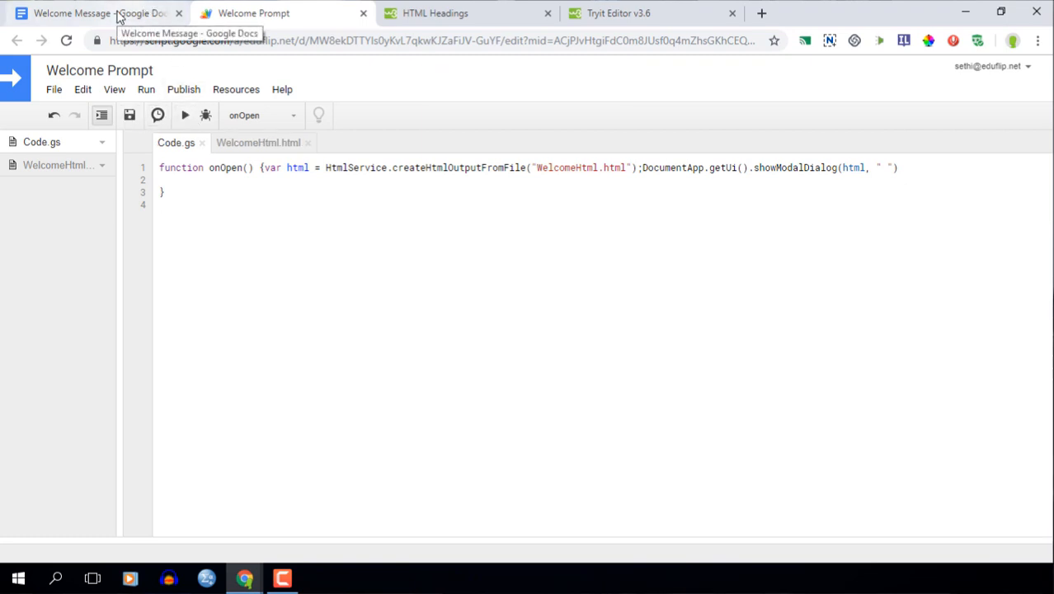
pyautogui.click(99, 14)
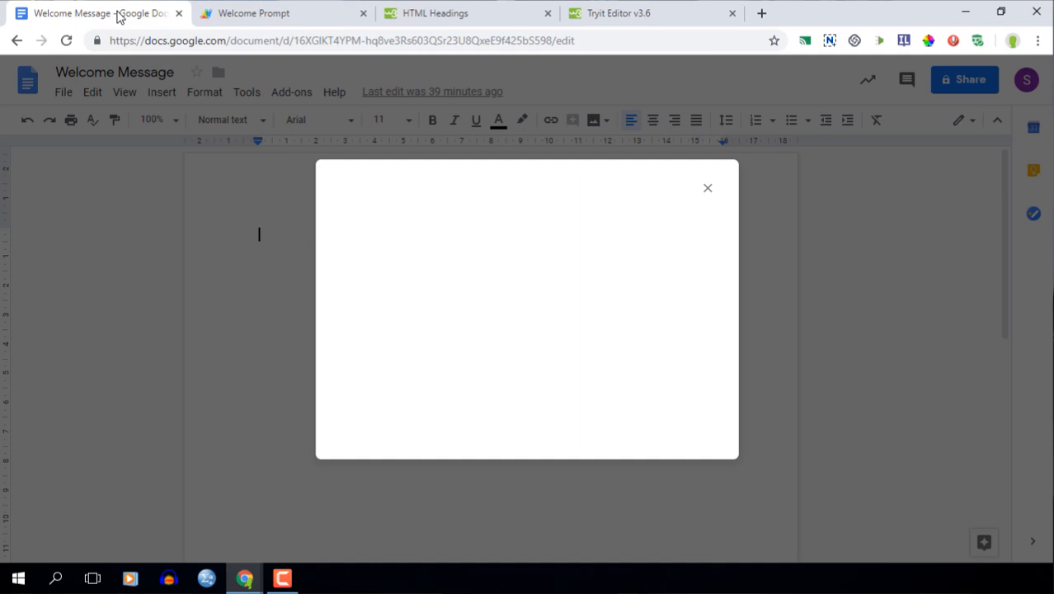